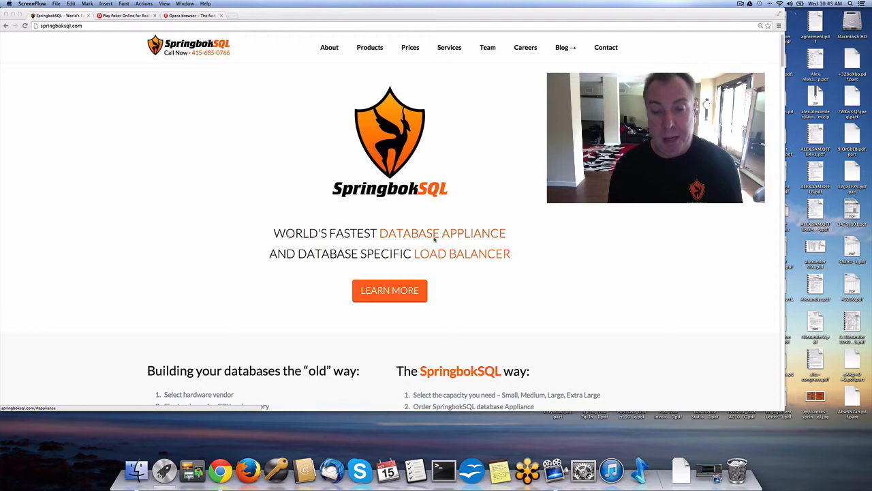
# Switch between the Ultimate Poker and Opera pages, then return to SpringbokSQL
pyautogui.click(126, 15)
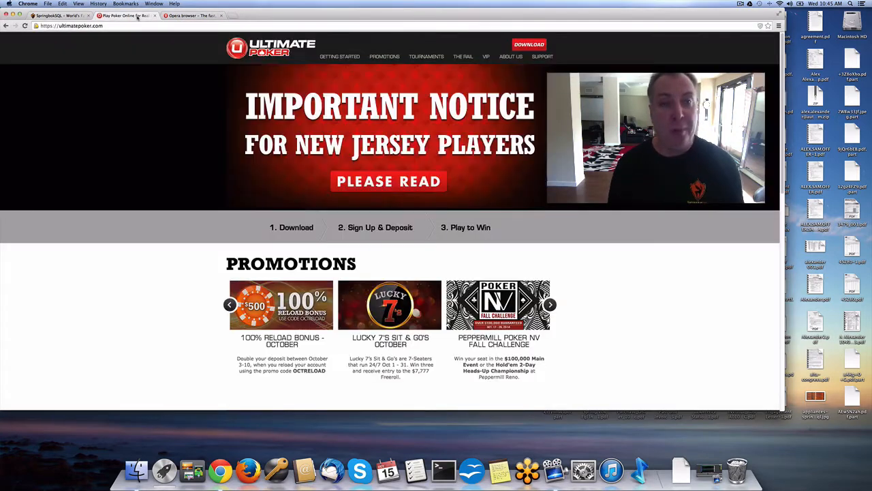
pyautogui.click(550, 305)
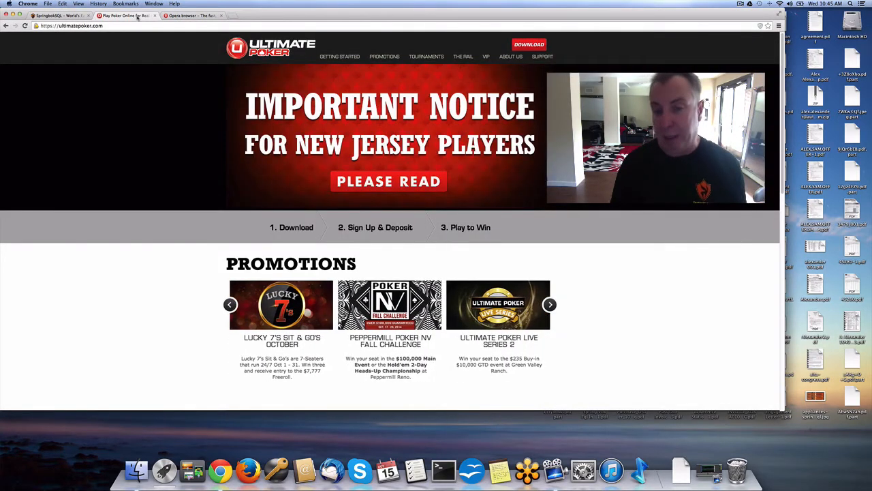
pyautogui.click(193, 14)
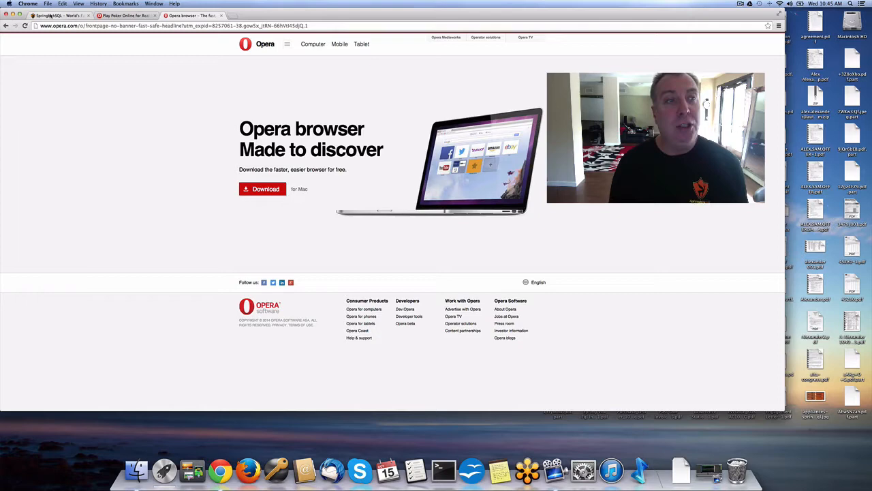
pyautogui.click(58, 15)
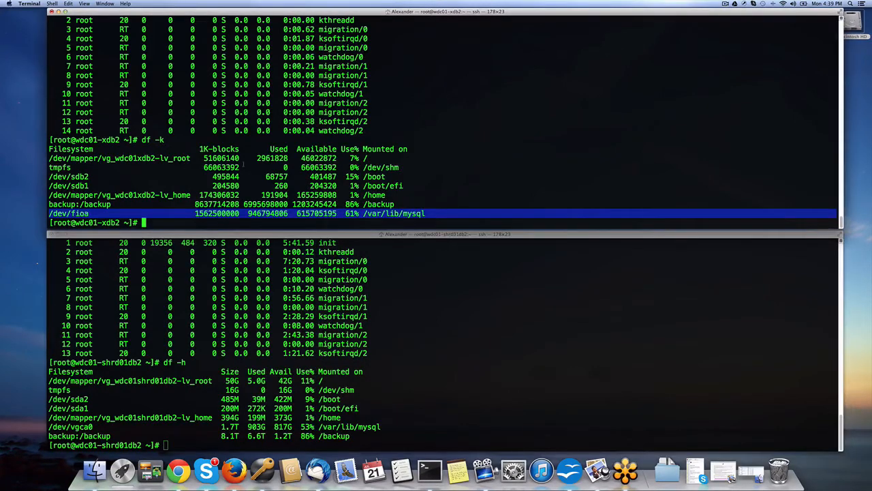
# Log into MariaDB as root on the upper server and review show slave status\G
pyautogui.write('mysql -u root')
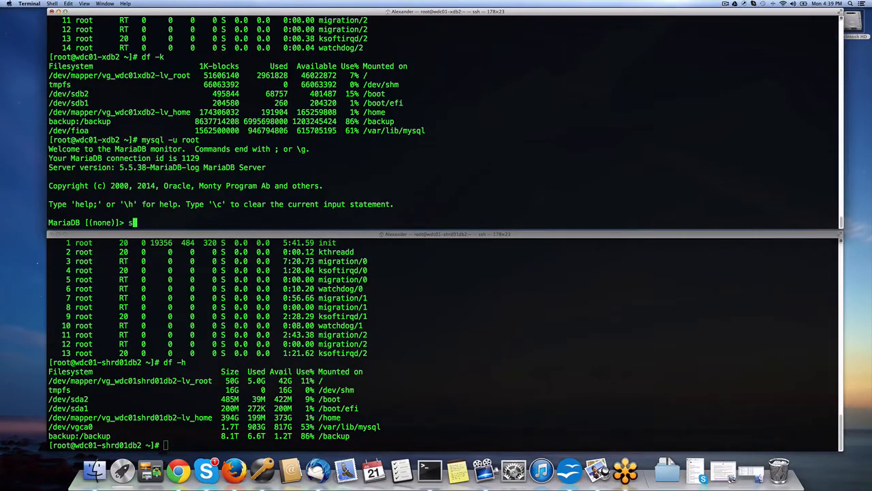
pyautogui.write('how slave status\\')
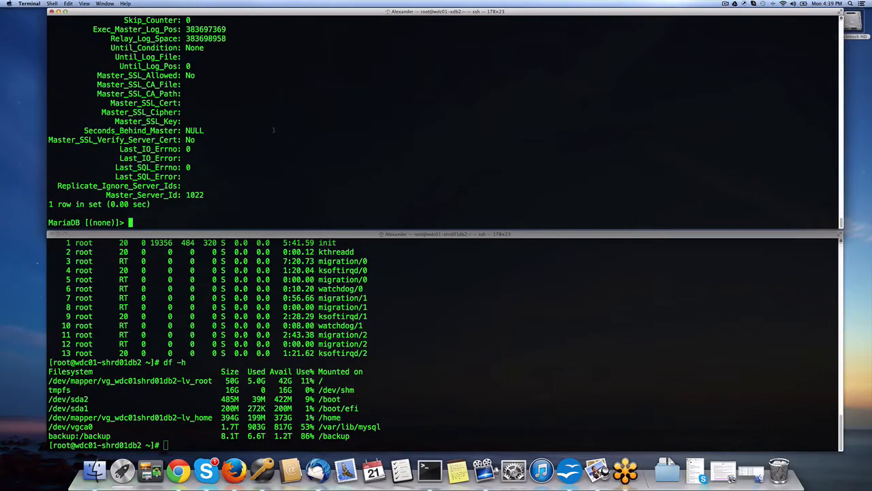
pyautogui.write('show slave status\\G')
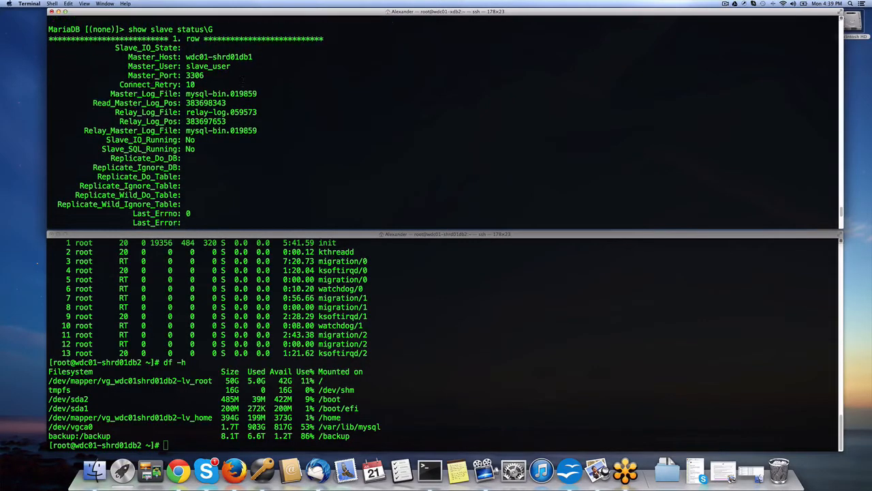
pyautogui.scroll(-3)
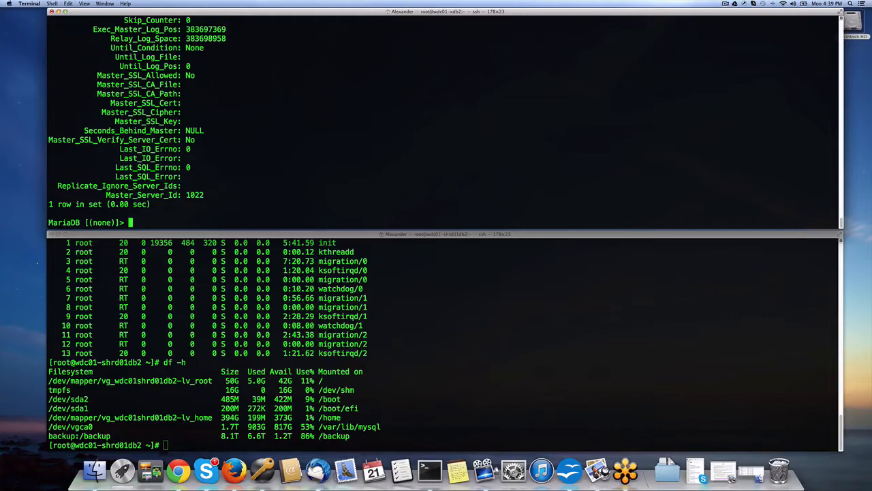
# Exit MariaDB on the upper server and start top on the lower server
pyautogui.write('exit')
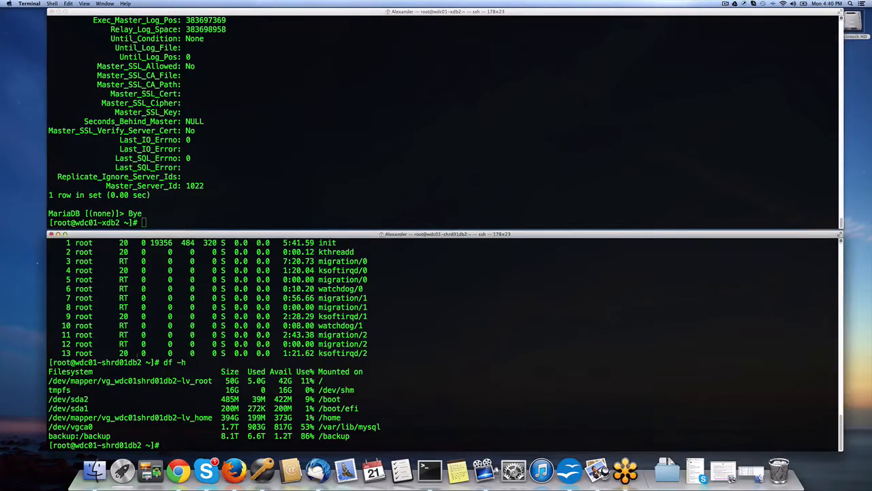
pyautogui.write('top')
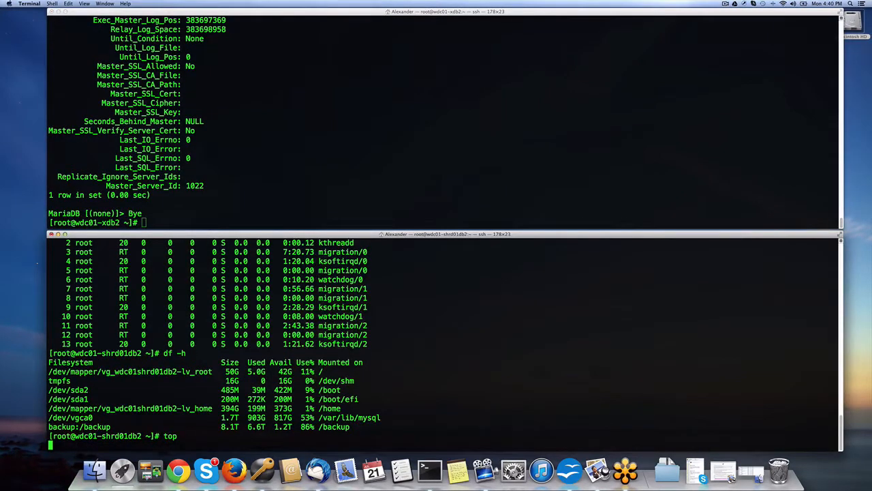
pyautogui.press('Return')
pyautogui.write('mt')
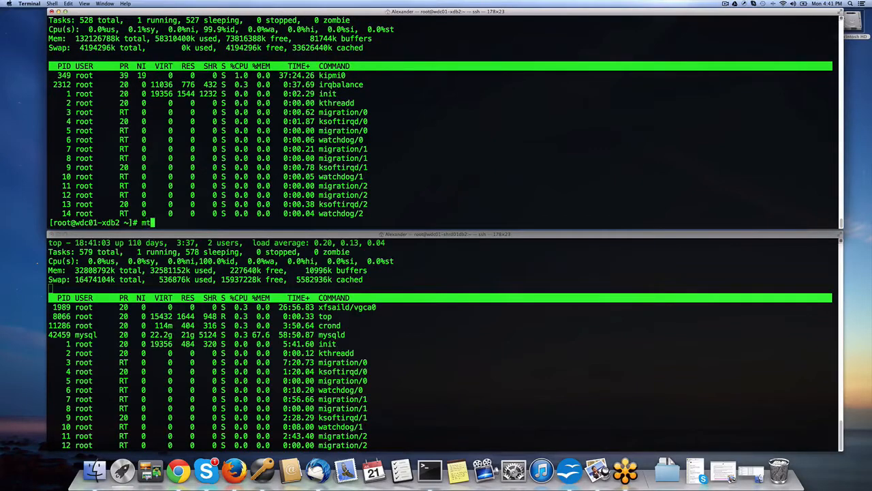
# Run mysql -u root on both servers and issue slave start; at each prompt
pyautogui.write('ysql')
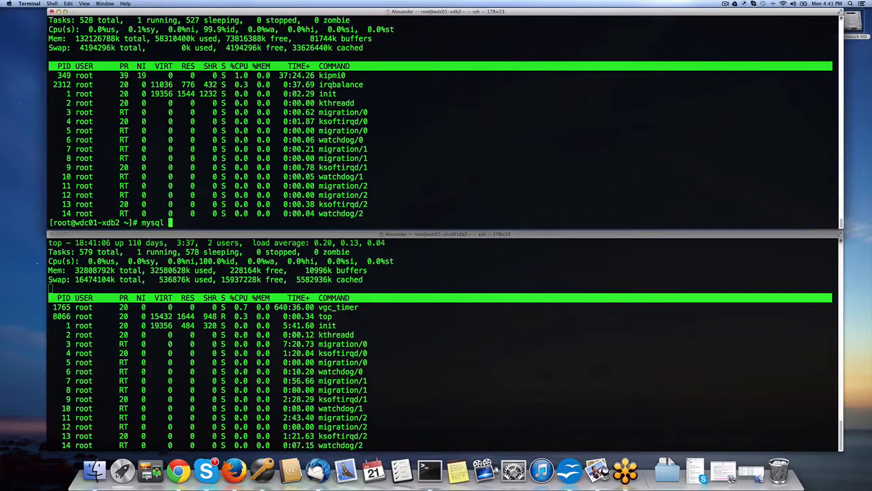
pyautogui.press('Return')
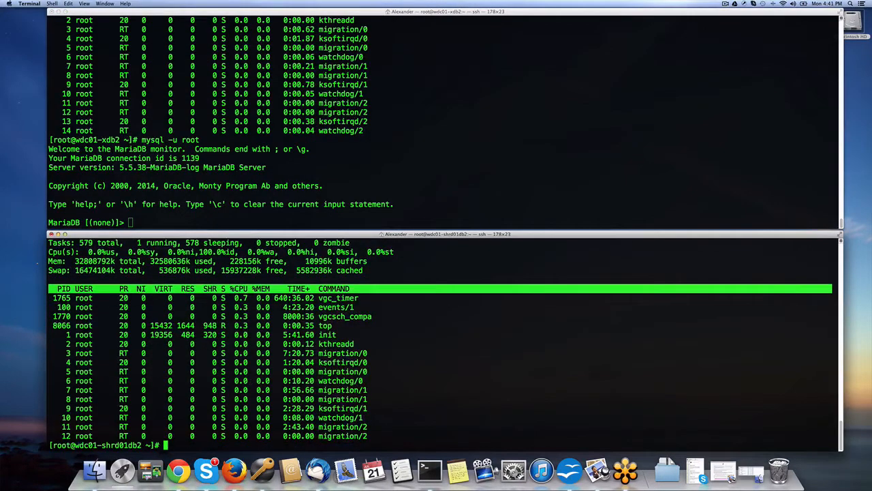
pyautogui.write('mysql -u root')
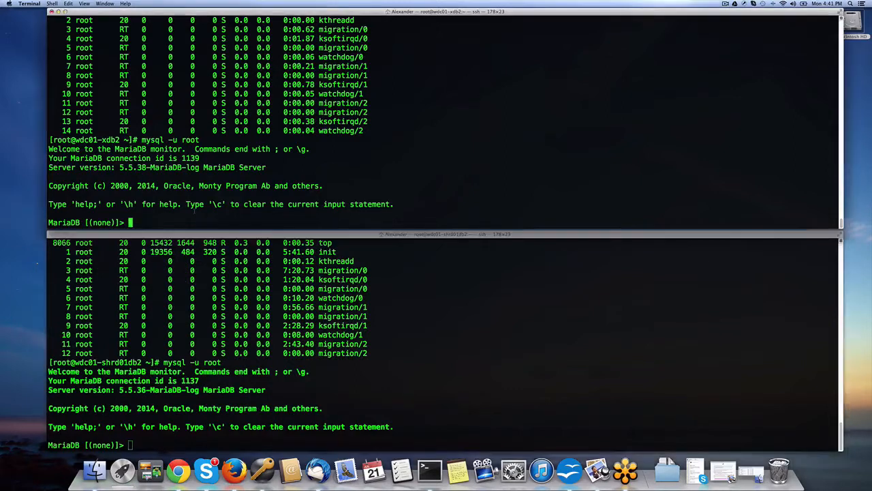
pyautogui.write('slave start;')
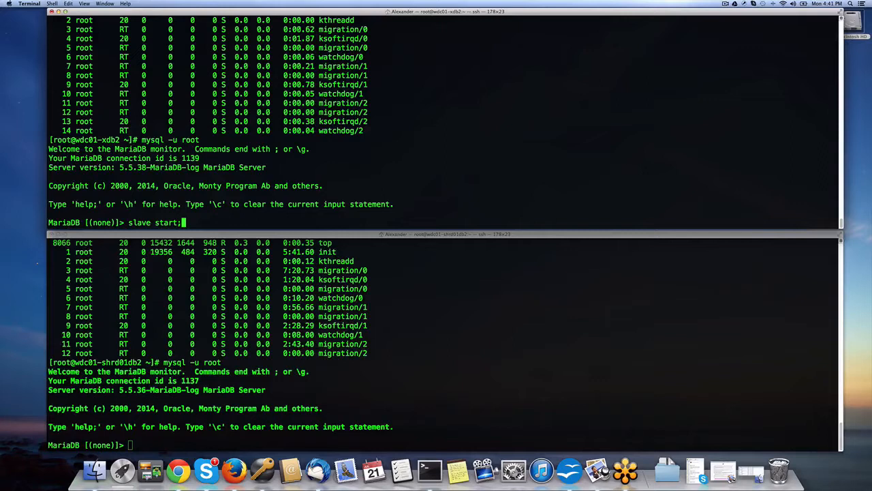
pyautogui.write('slave start;')
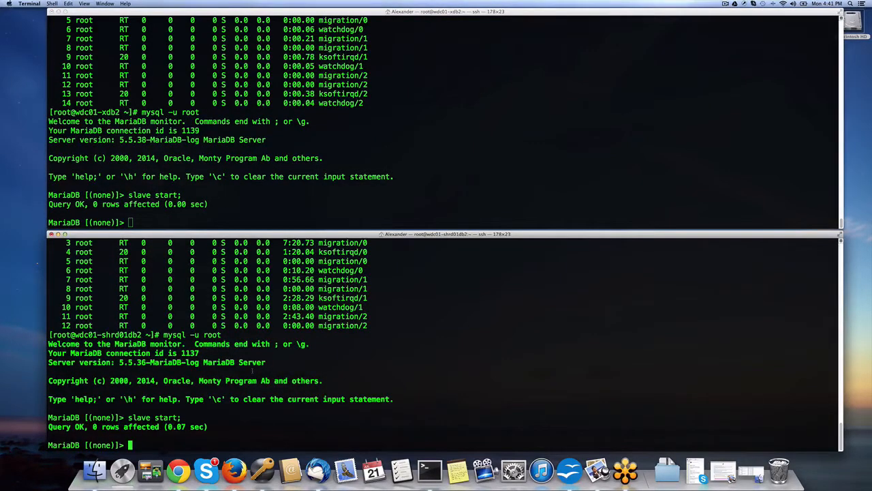
pyautogui.write('exit')
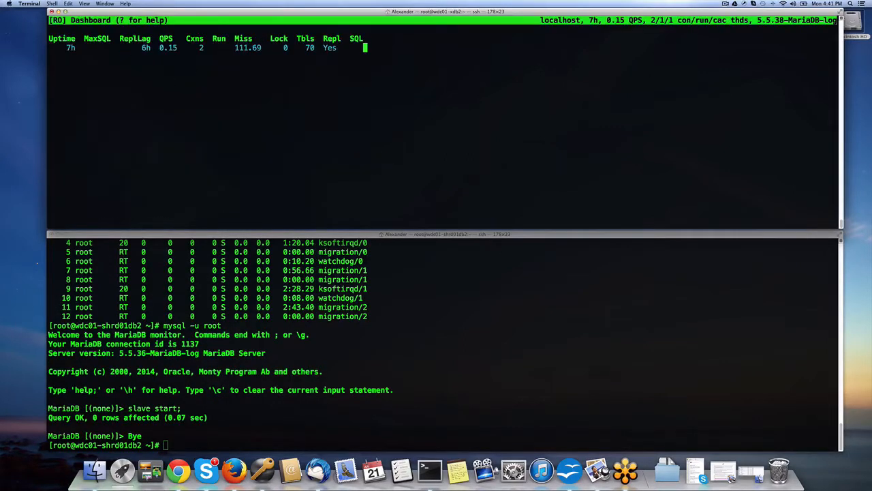
# Launch innotop on the upper server
pyautogui.write('innot')
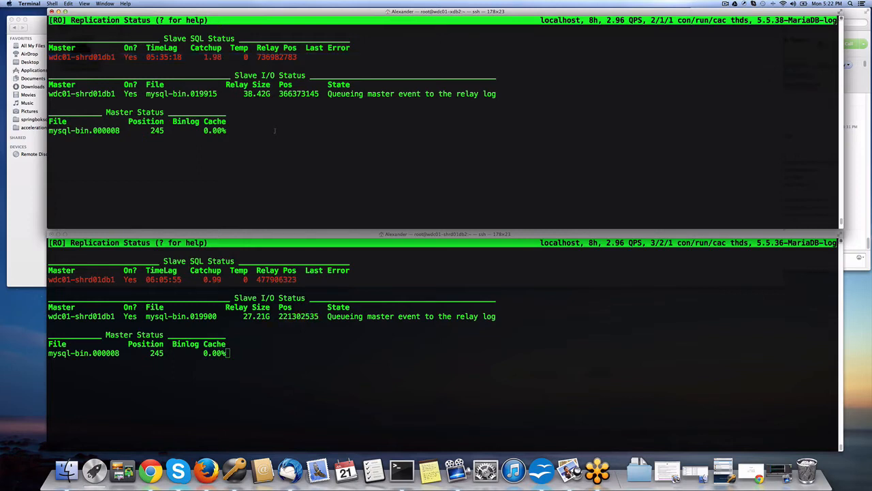
# Begin entering the top command in the upper server's shell
pyautogui.write('to')
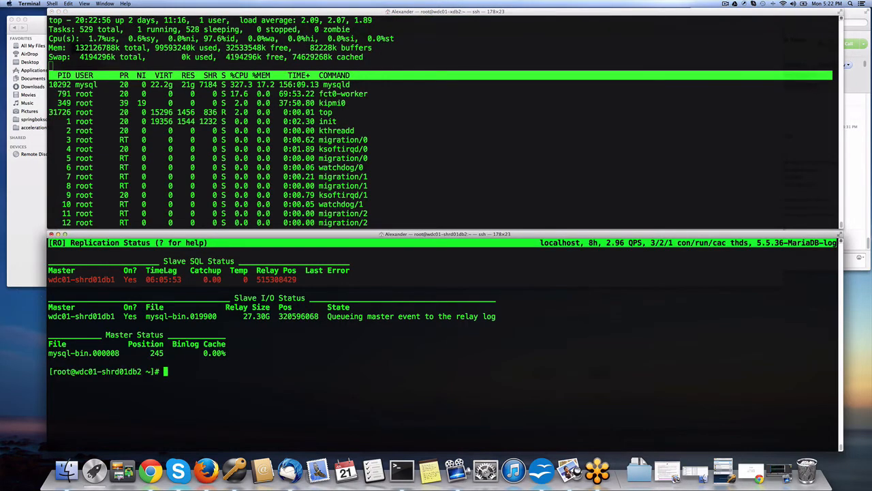
# Run top on the upper server to see mysqld's CPU usage
pyautogui.write('top')
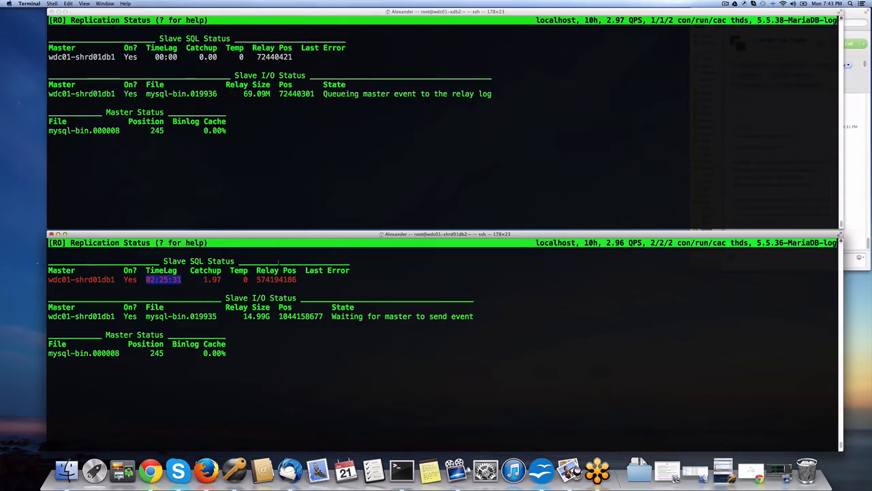
pyautogui.moveTo(264, 163)
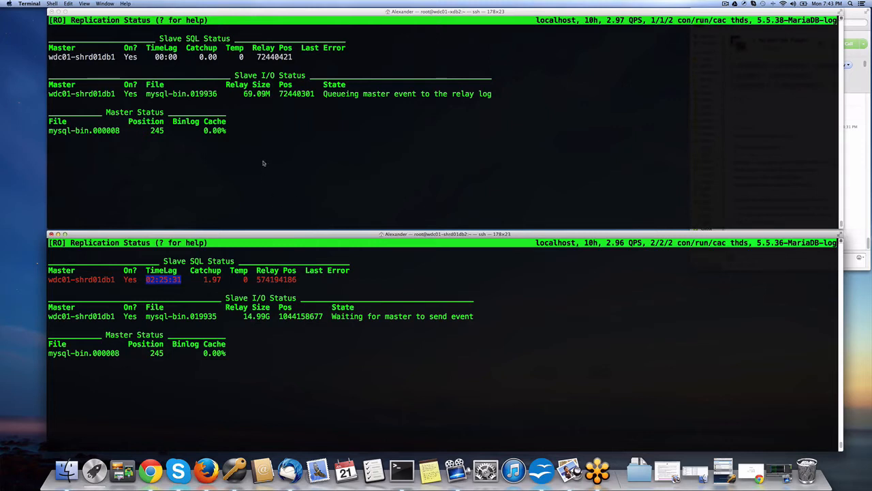
pyautogui.moveTo(276, 140)
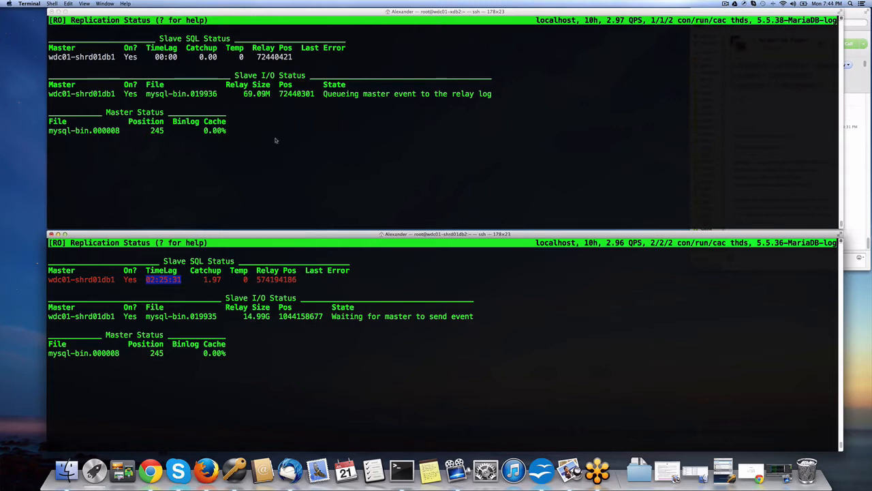
pyautogui.moveTo(306, 129)
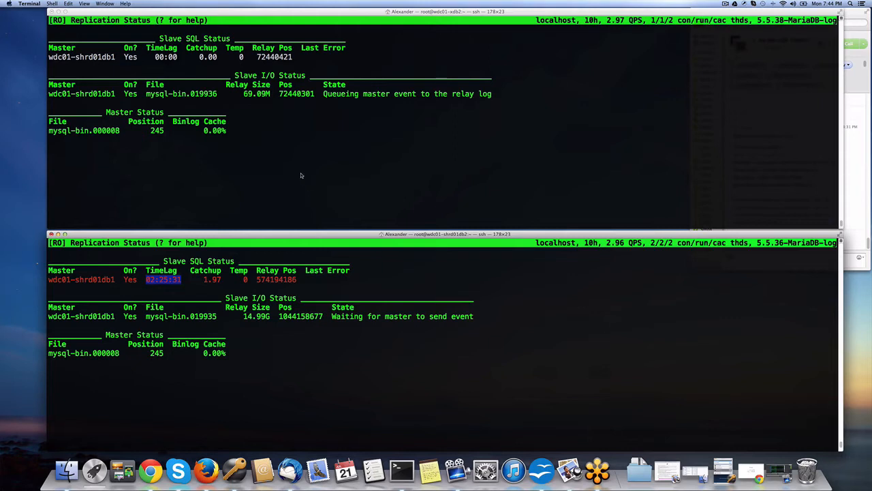
pyautogui.moveTo(241, 173)
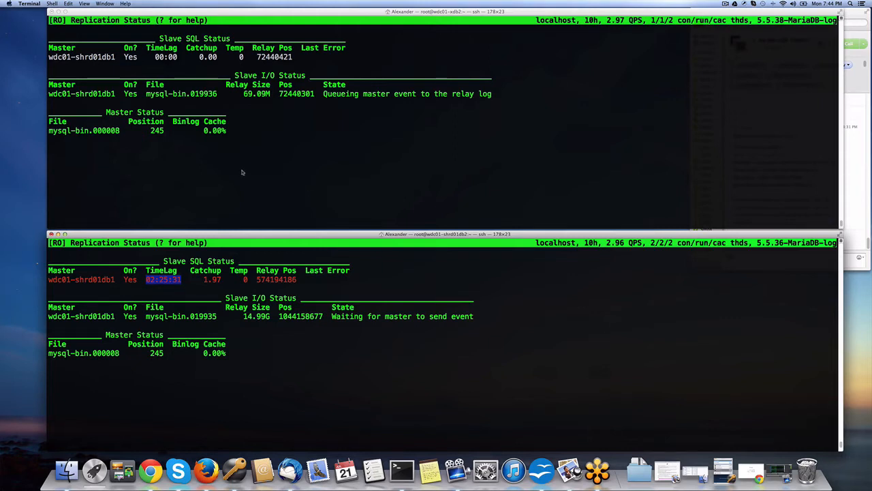
pyautogui.moveTo(239, 162)
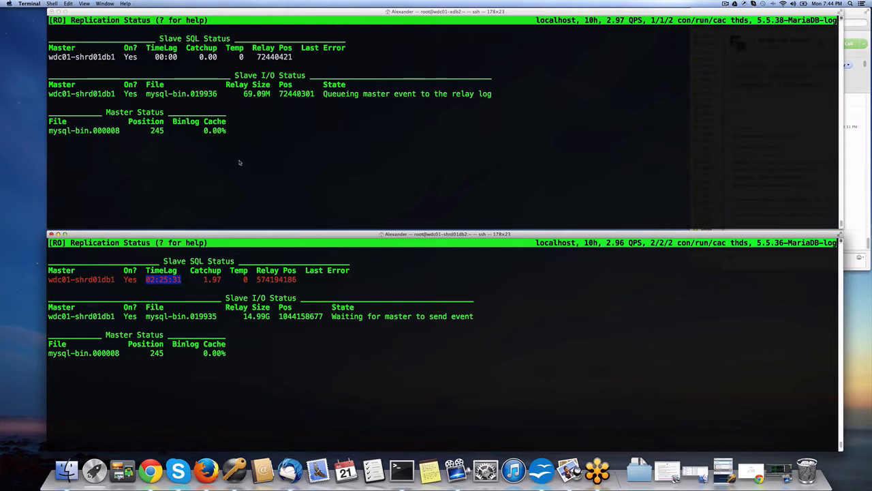